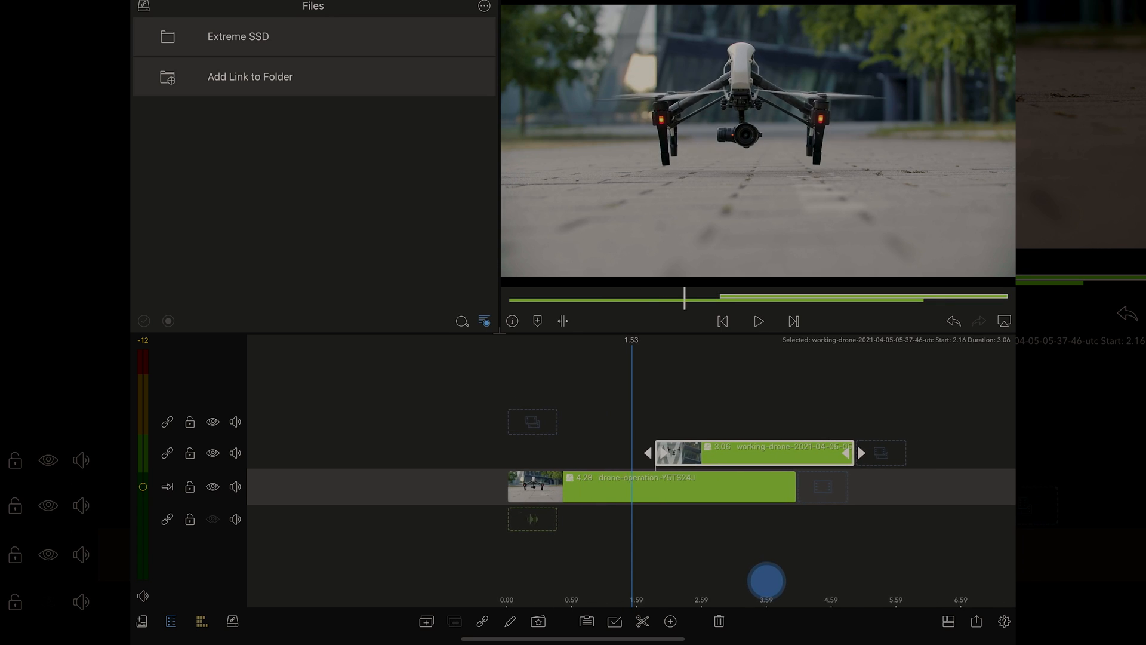
- Place the working-drone clip on the main track right after the drone-operation clip
{"action": "type", "text": "h"}
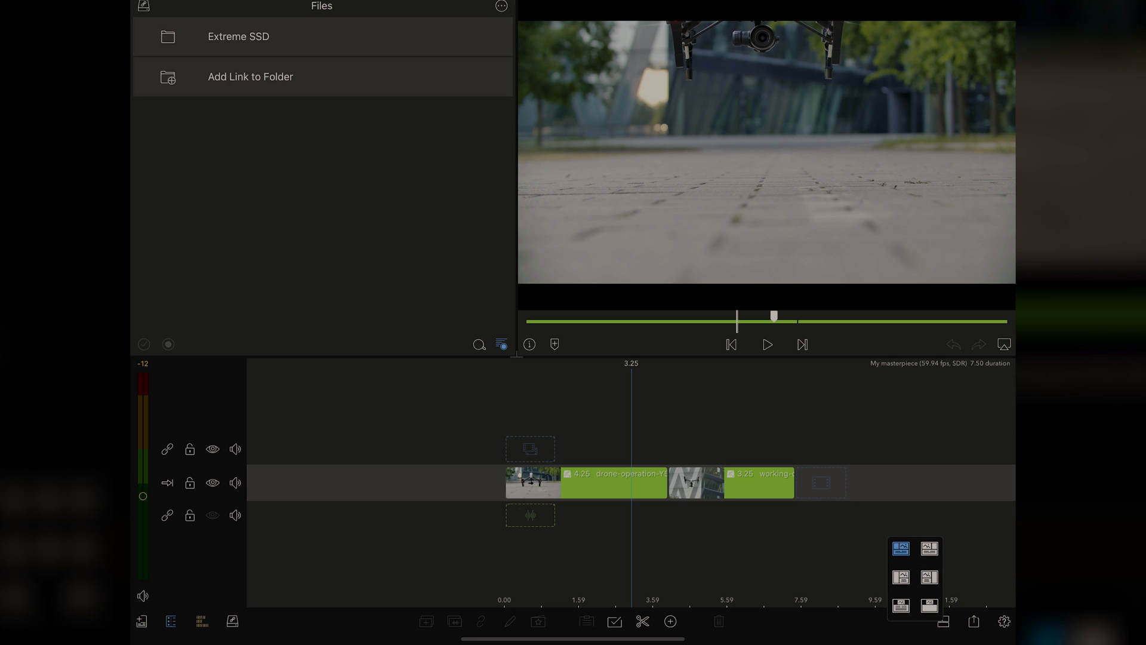
- Choose an alternate screen layout preset from the layout button
{"action": "left_click", "coordinate": [929, 549]}
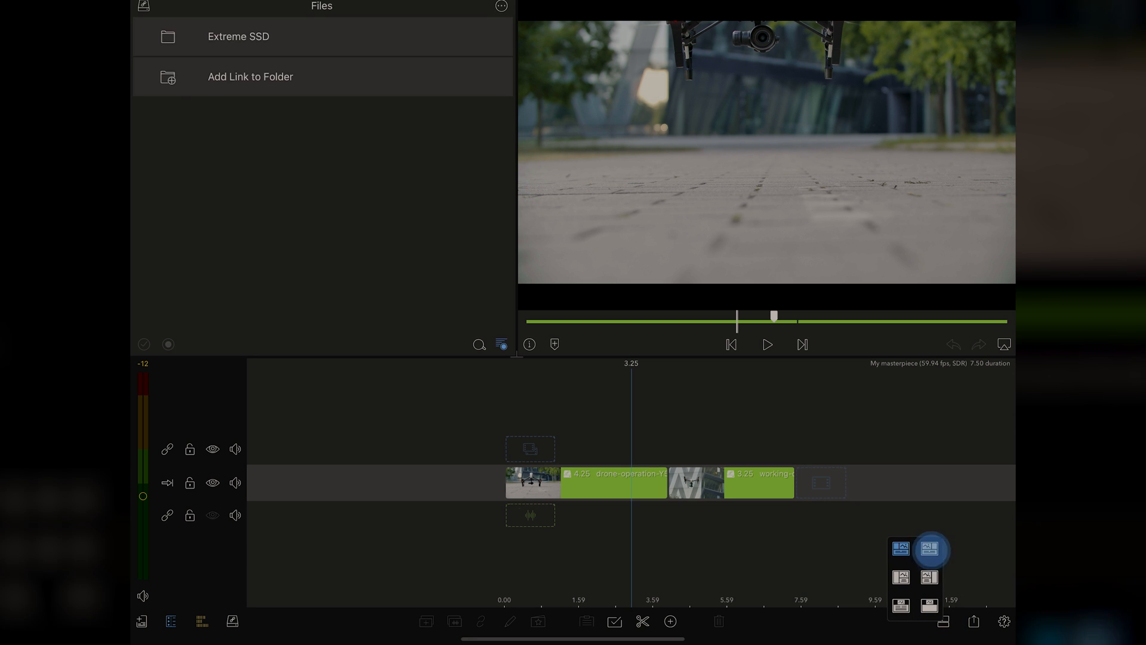
{"action": "left_click", "coordinate": [929, 549]}
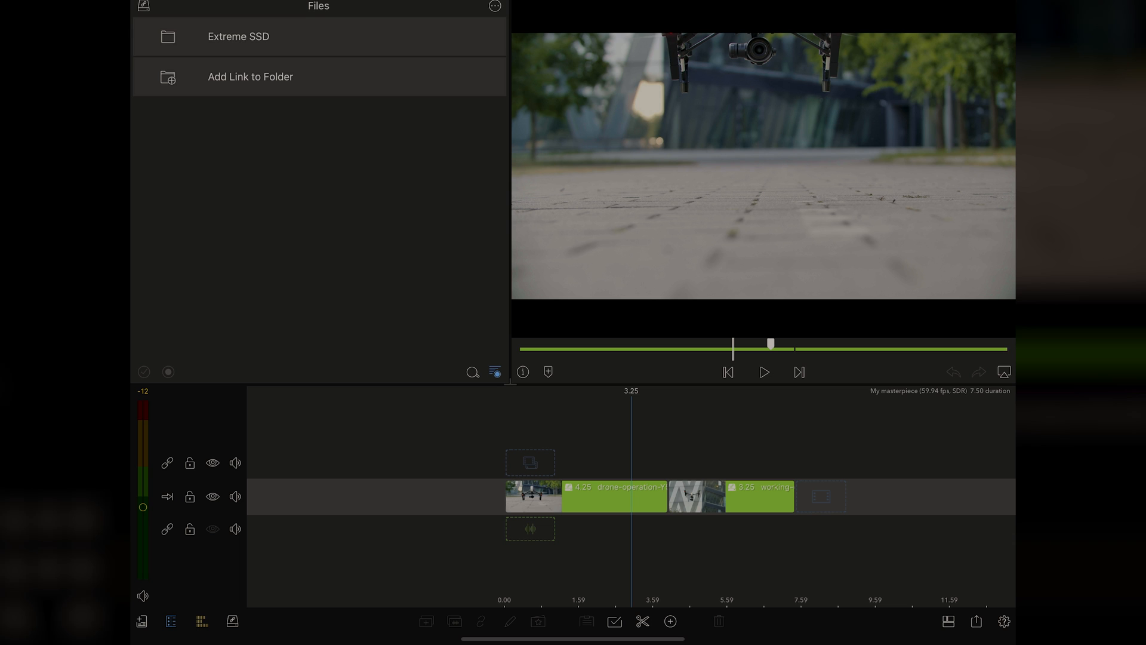
- Browse into the Extreme SSD folder in the Files library to list its stock footage
{"action": "left_click", "coordinate": [320, 26]}
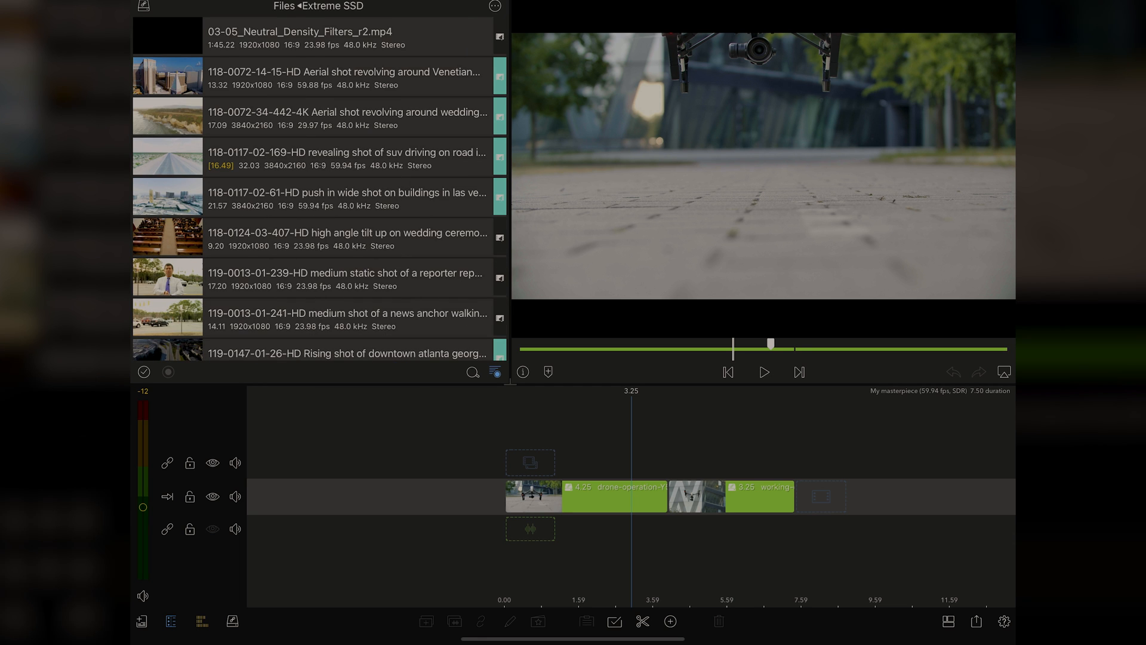
{"action": "left_click", "coordinate": [314, 238]}
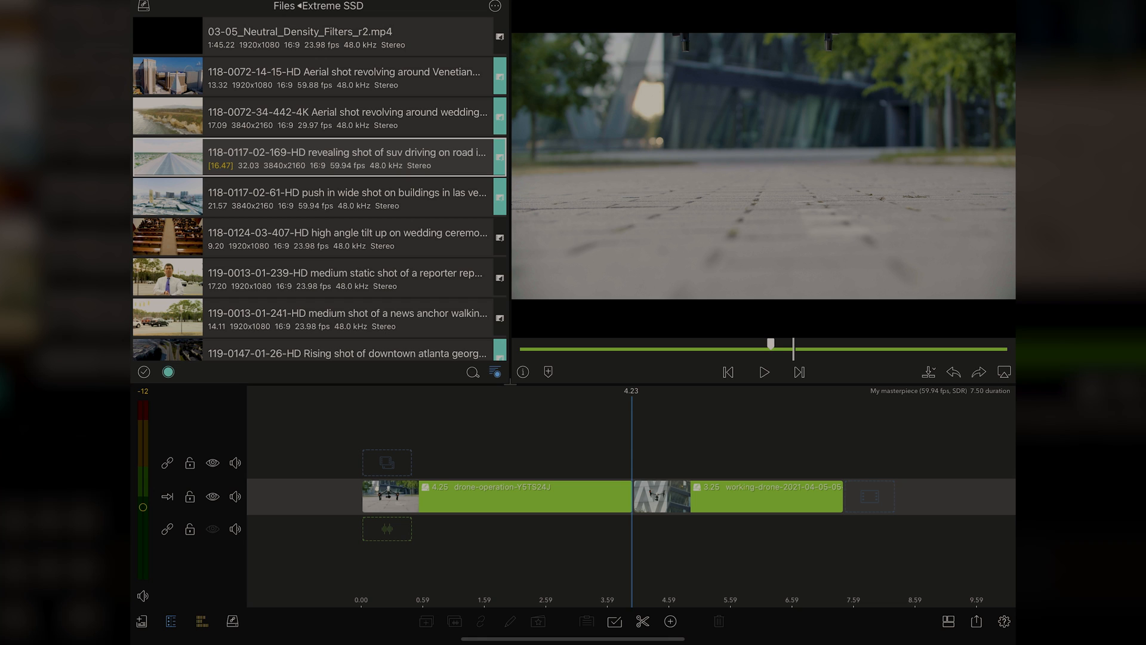
{"action": "left_click", "coordinate": [347, 159]}
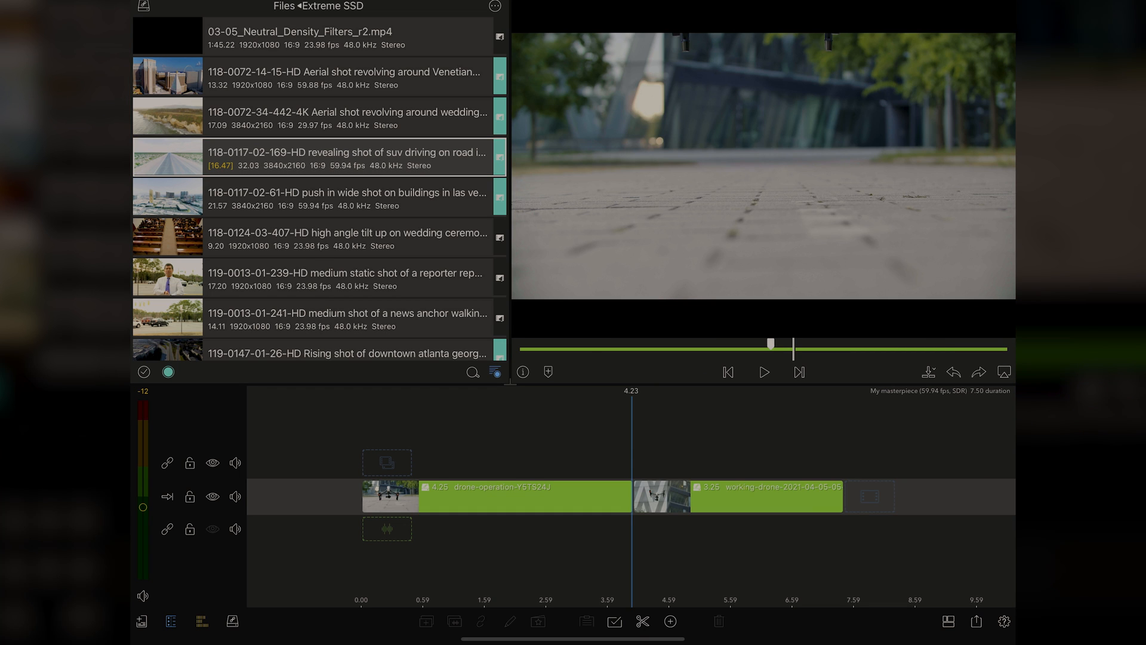
{"action": "left_click", "coordinate": [348, 158]}
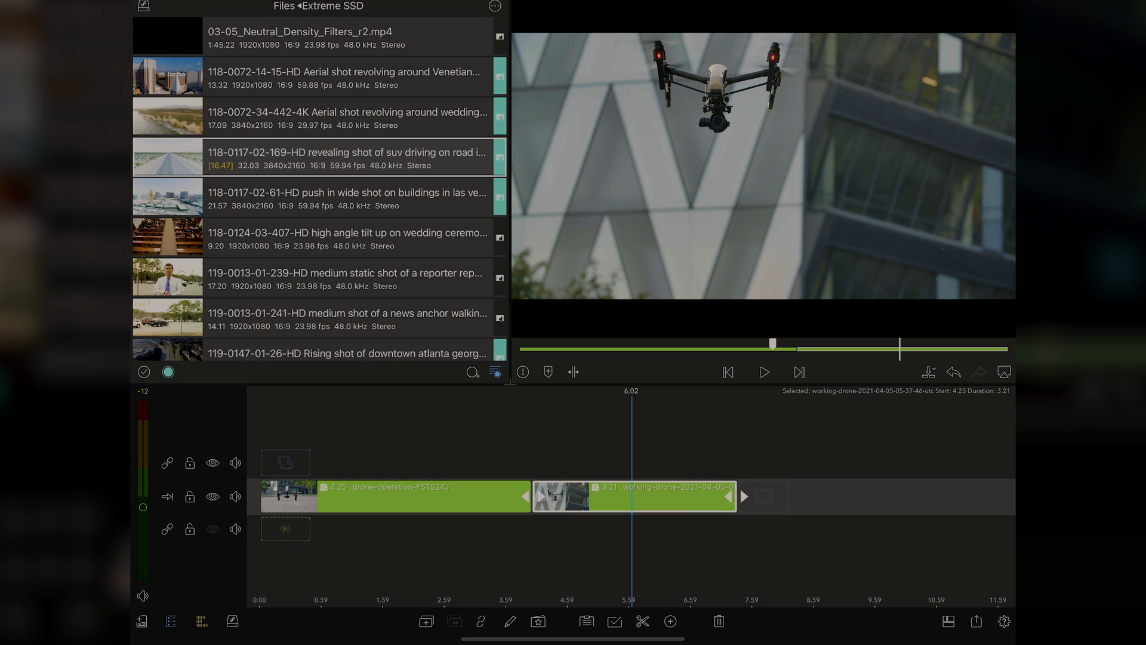
- Trim the drone-operation clip to 4.08 seconds, bringing the project to 7.27 seconds
{"action": "left_click", "coordinate": [641, 620]}
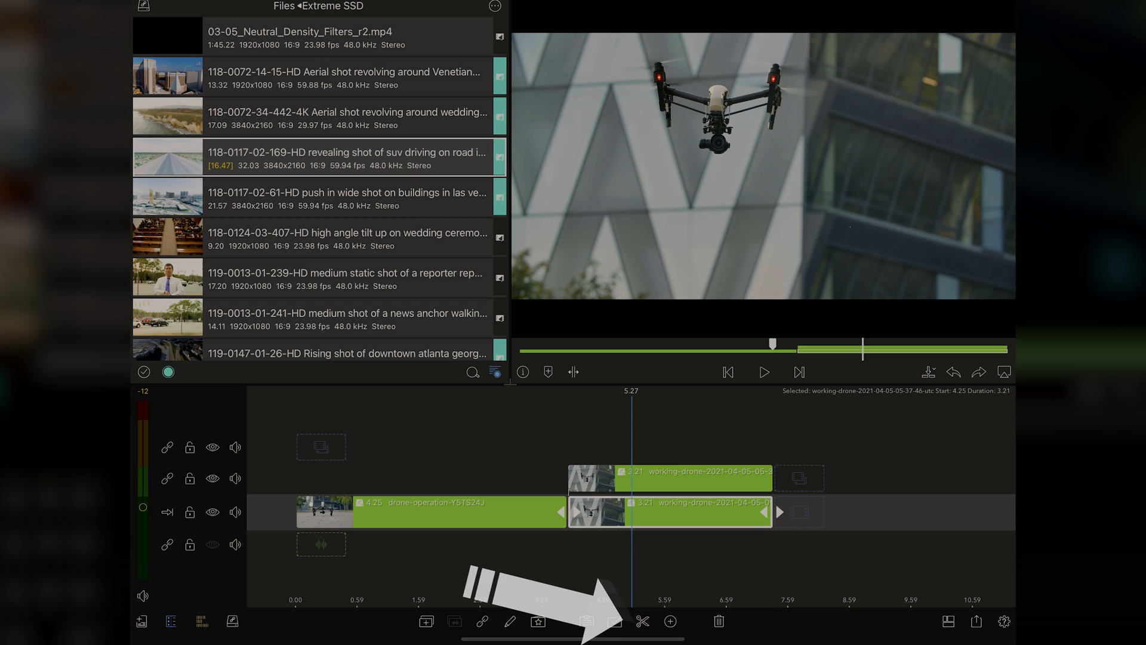
{"action": "left_click", "coordinate": [642, 621]}
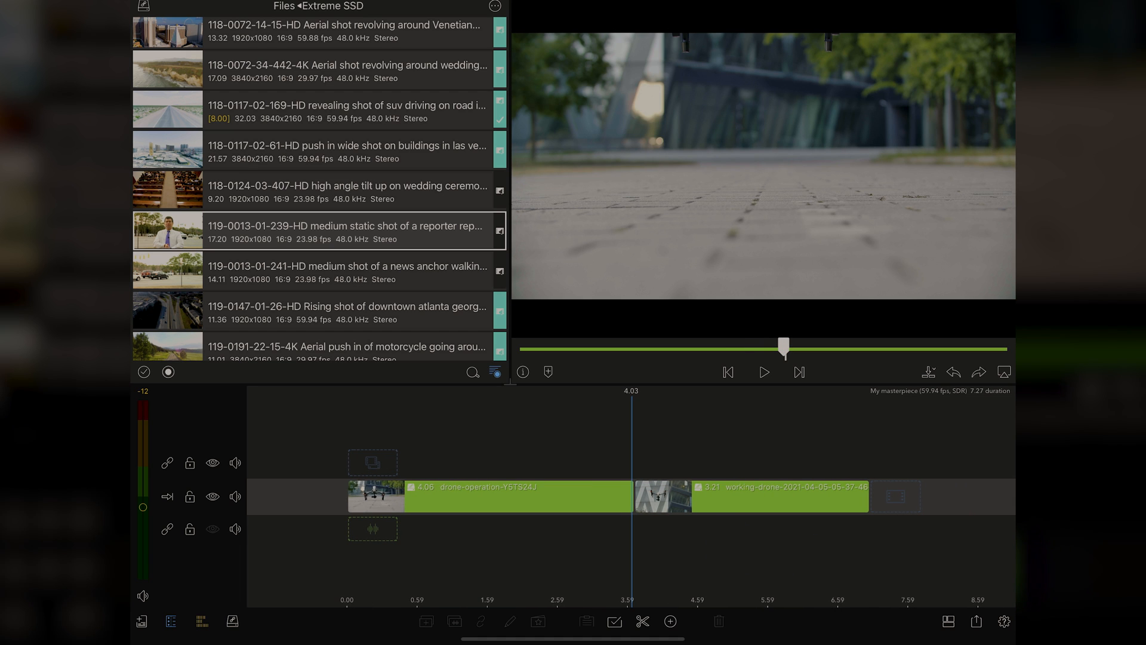
- Add the wedding ceremony clip and The Corporate Dream music track to the timeline via the Insert/Overwrite options
{"action": "left_click", "coordinate": [354, 191]}
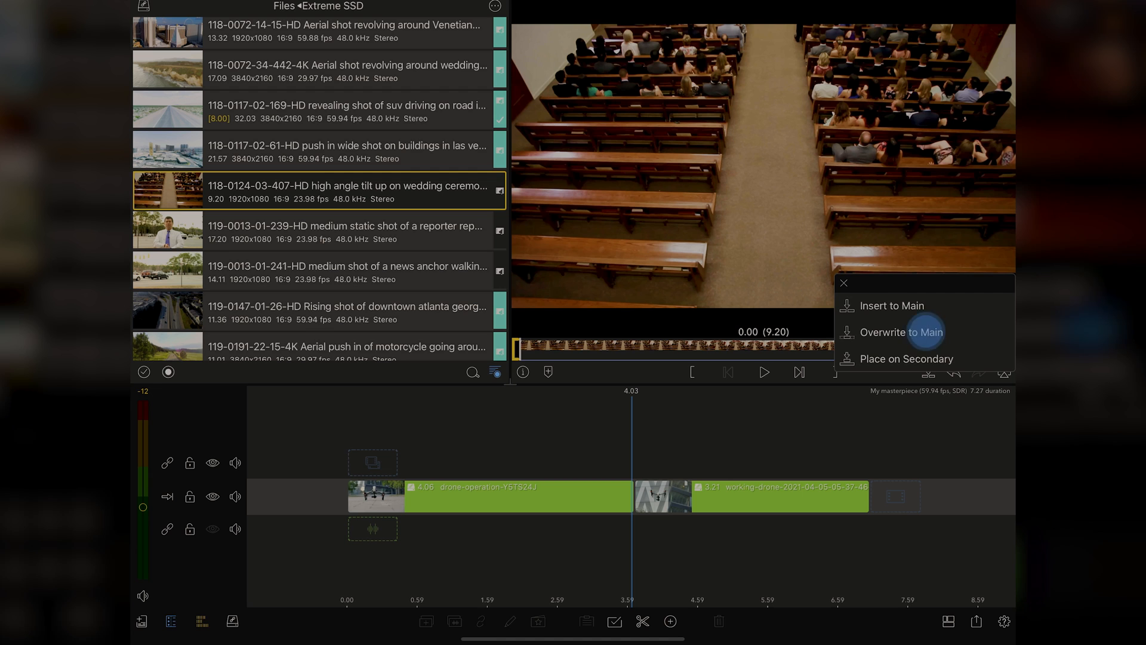
{"action": "left_click", "coordinate": [902, 331]}
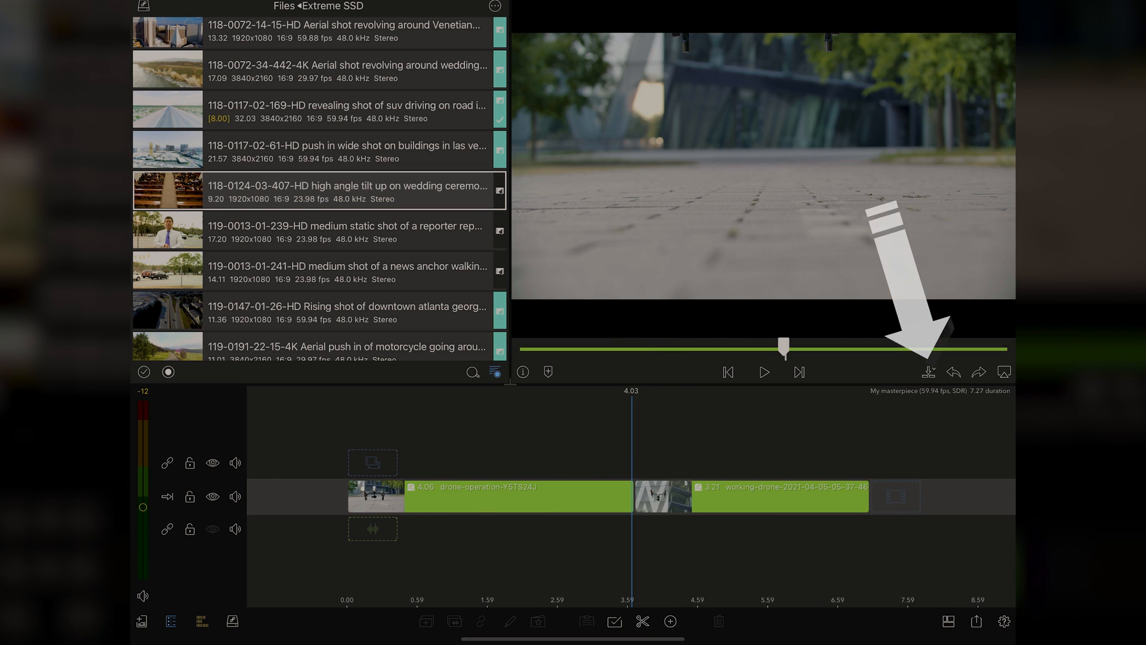
{"action": "left_click", "coordinate": [928, 371]}
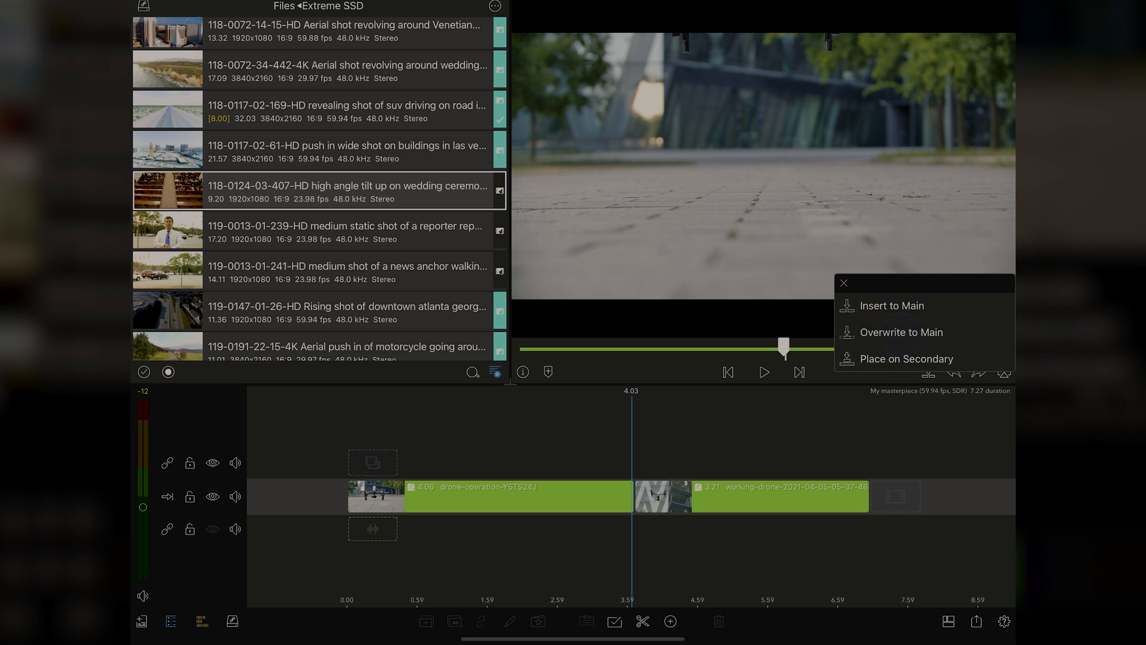
{"action": "left_click", "coordinate": [892, 305]}
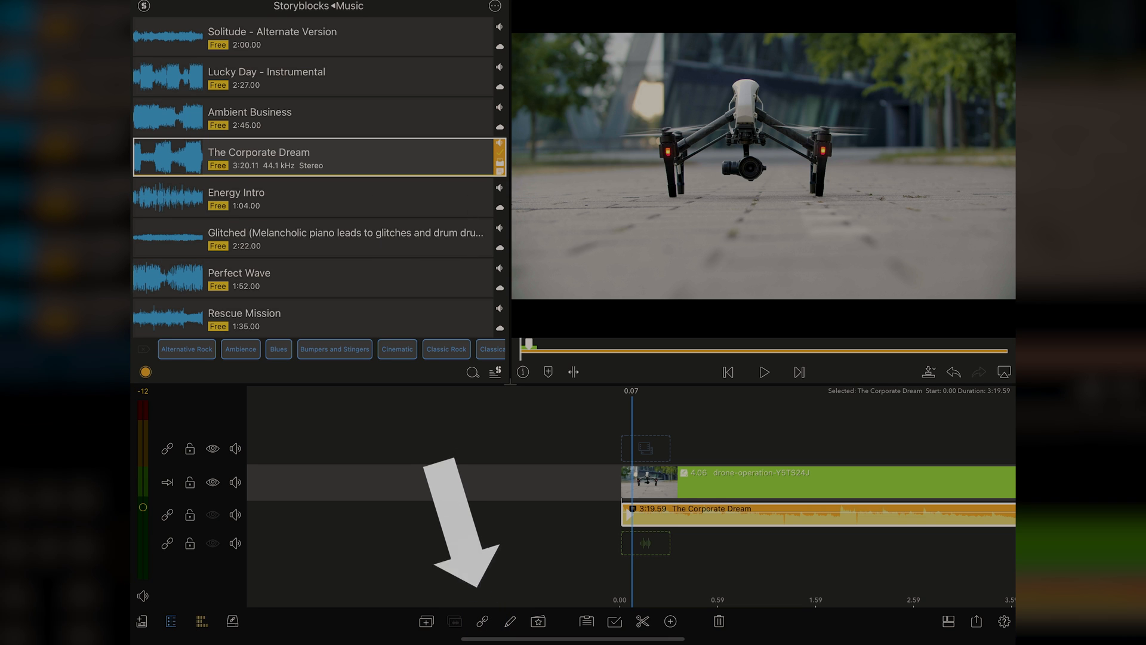
- Link The Corporate Dream music track to the drone-operation clip above it
{"action": "left_click", "coordinate": [727, 372]}
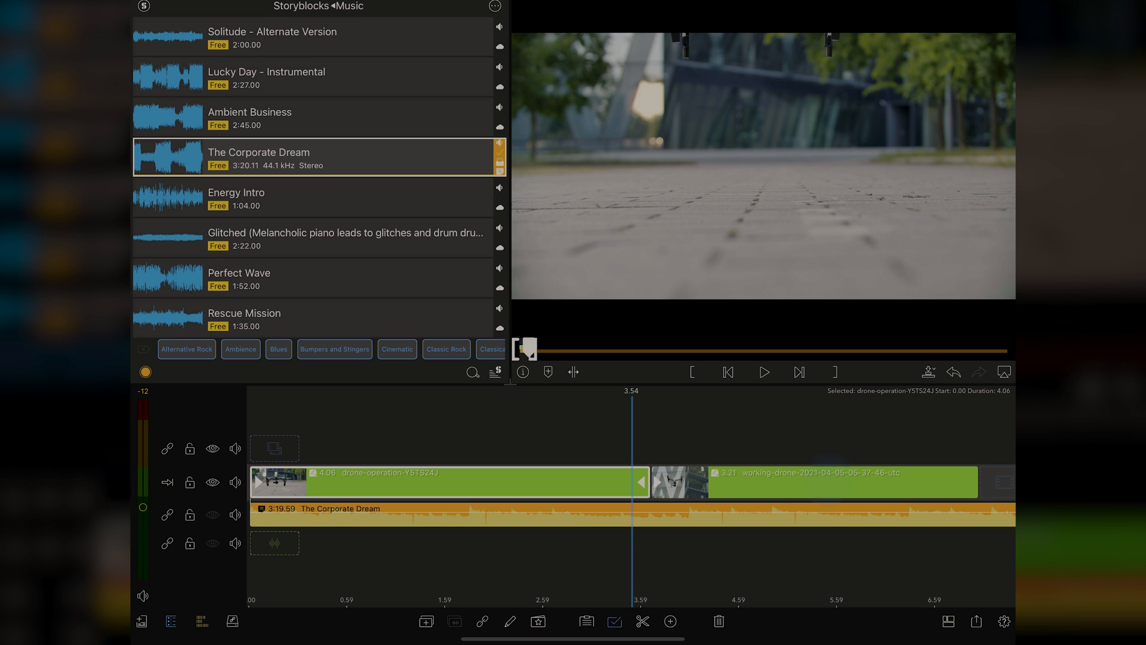
{"action": "left_click", "coordinate": [813, 481]}
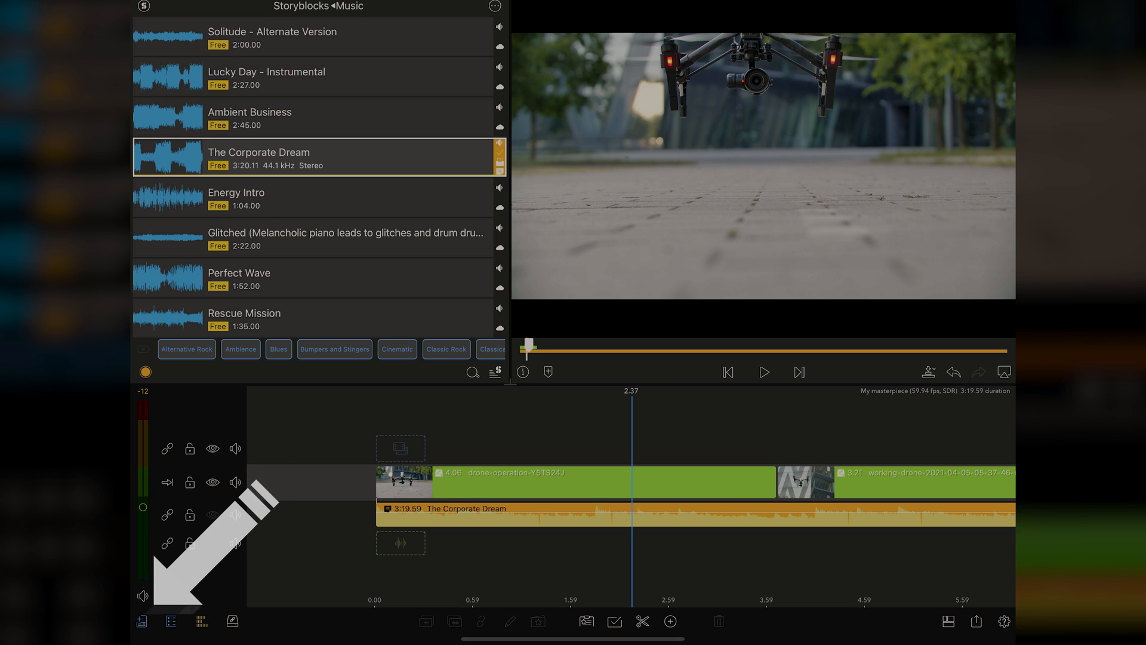
- Switch to the 'my next masterpiece' project and bring its Golden Gate bridge clip into the clip editor
{"action": "left_click", "coordinate": [141, 621]}
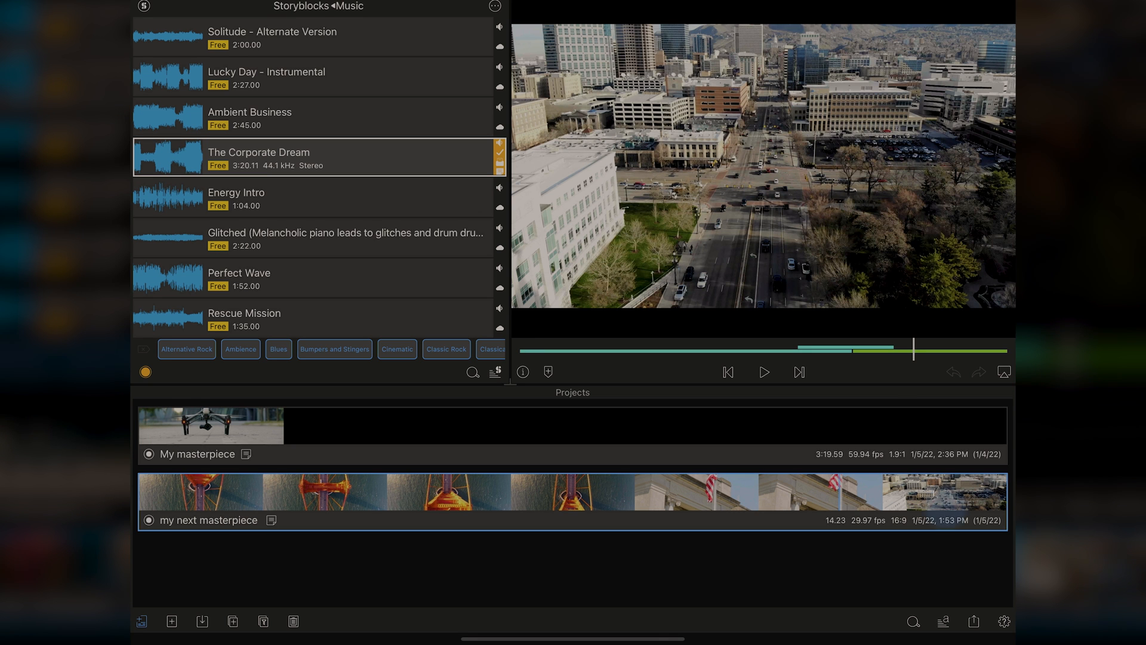
{"action": "double_click", "coordinate": [209, 519]}
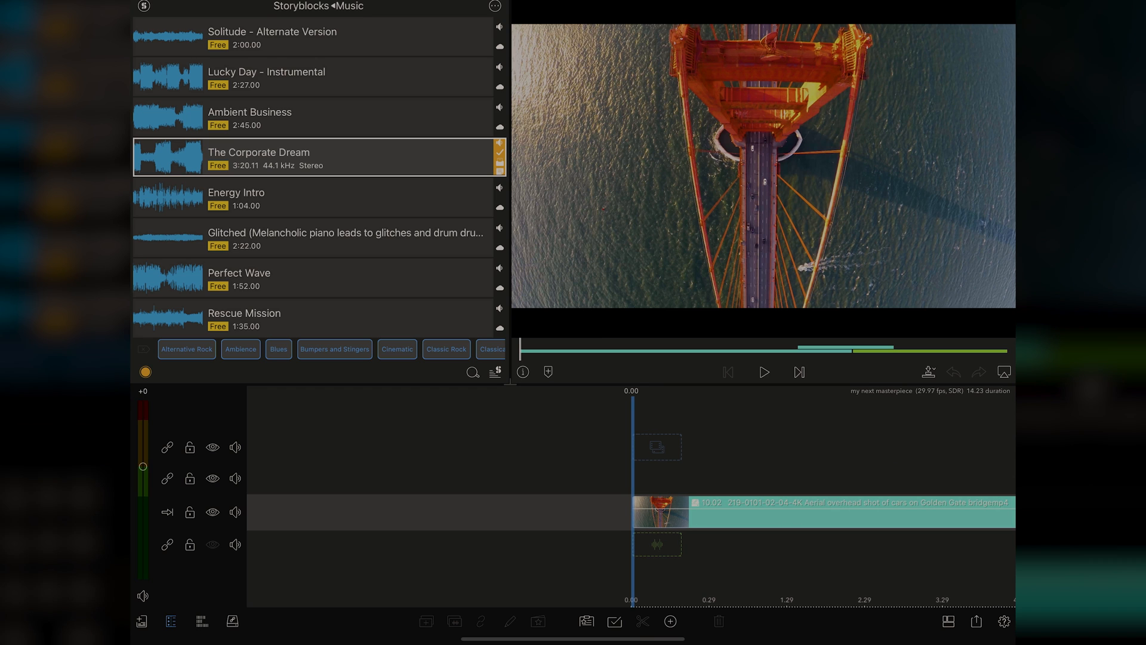
{"action": "left_click", "coordinate": [588, 620]}
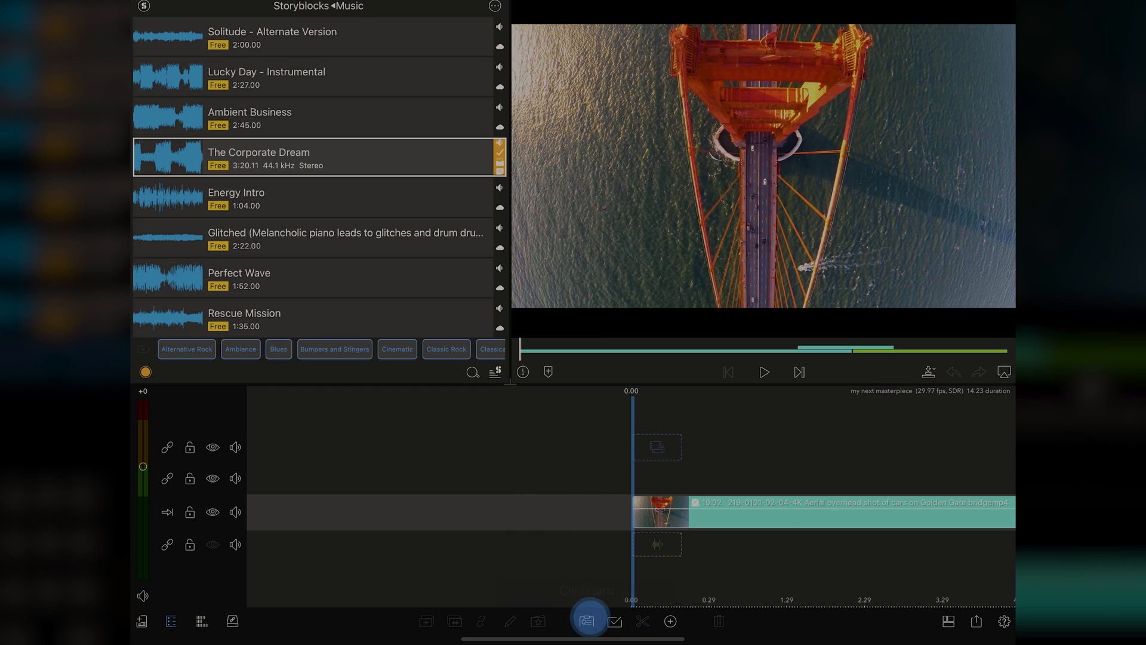
{"action": "left_click", "coordinate": [589, 621]}
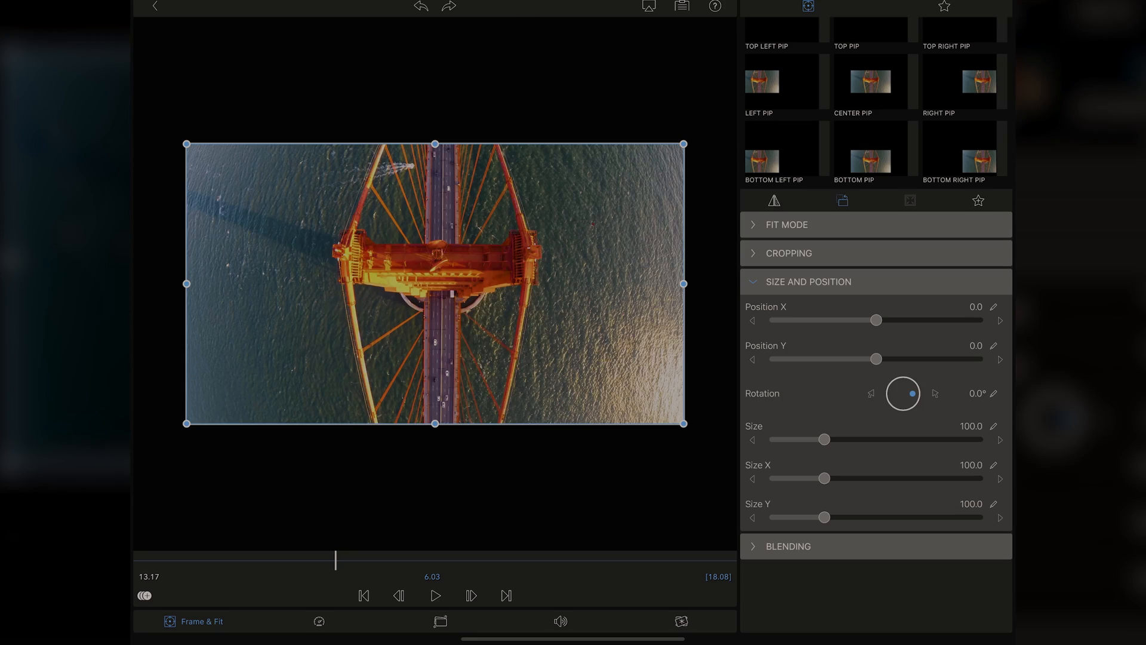
- Rotate the Golden Gate bridge clip to about 186.5 degrees in Size and Position
{"action": "left_click_drag", "start_coordinate": [913, 393], "coordinate": [910, 409]}
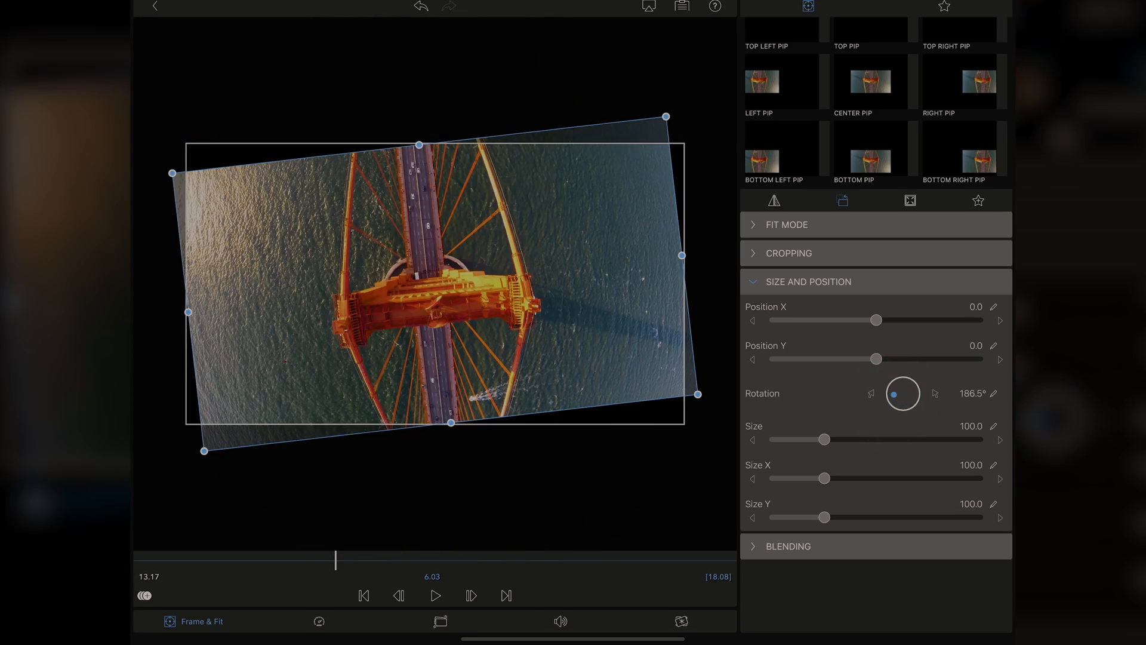